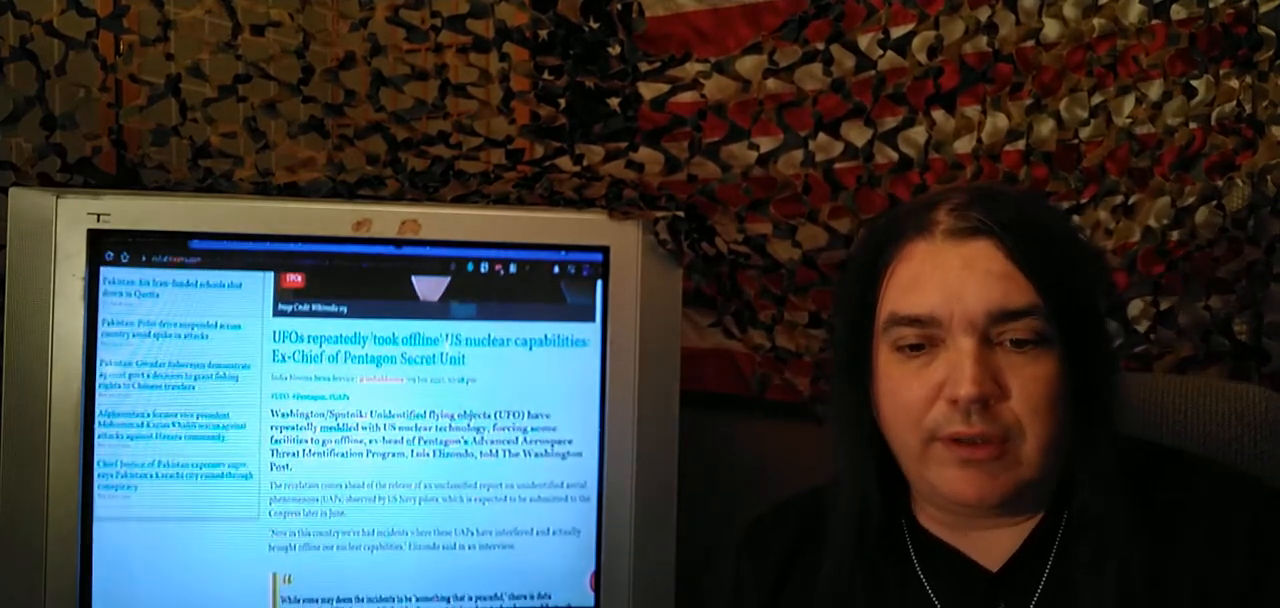
scroll(down, 3)
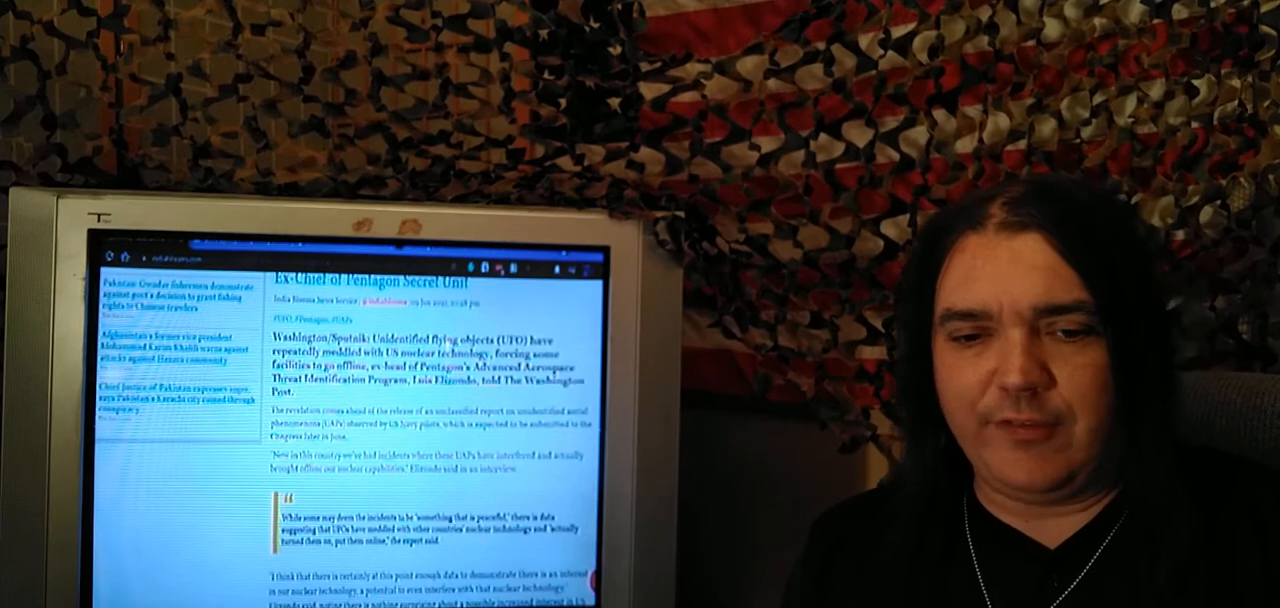
scroll(down, 3)
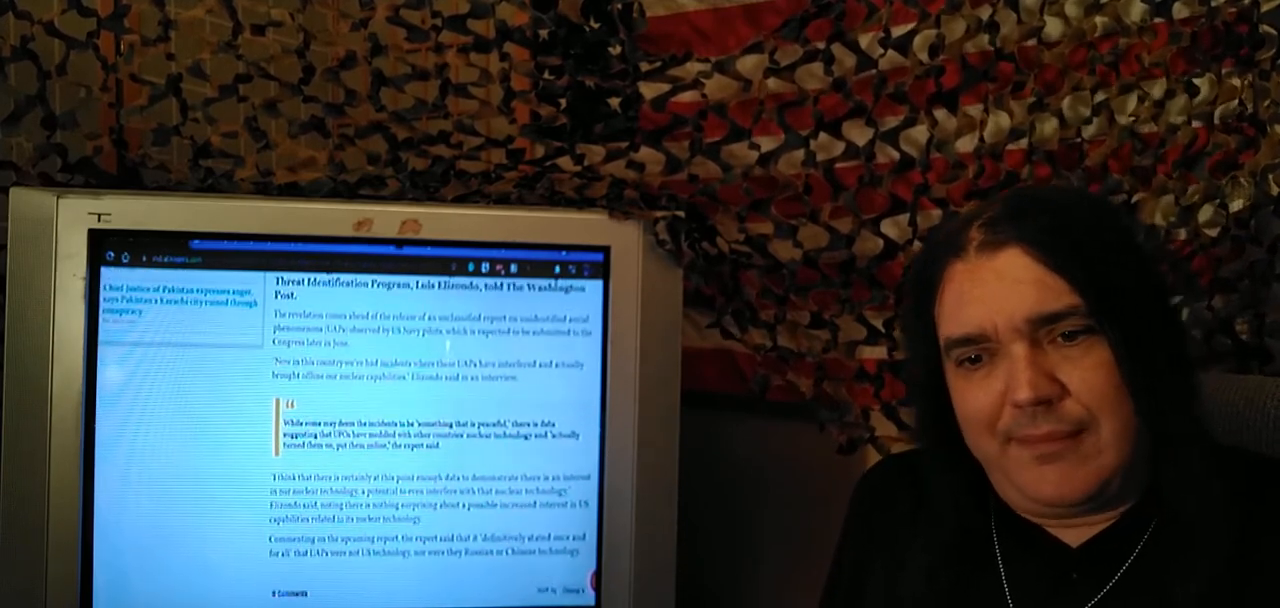
scroll(down, 3)
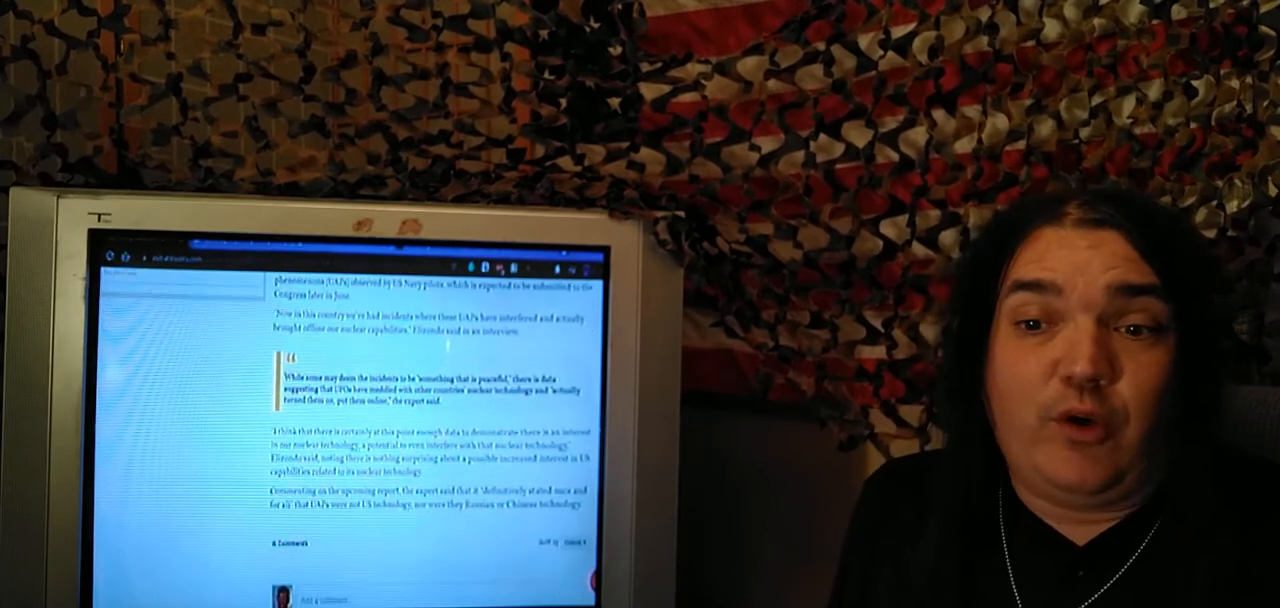